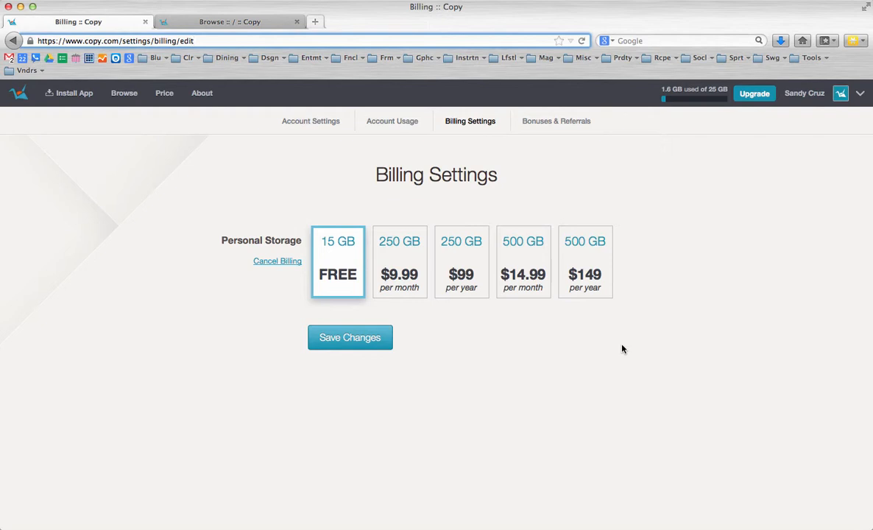
- Open Copy's Billing Settings and review plans, keeping the free 15 GB plan unsaved
left_click(118, 41)
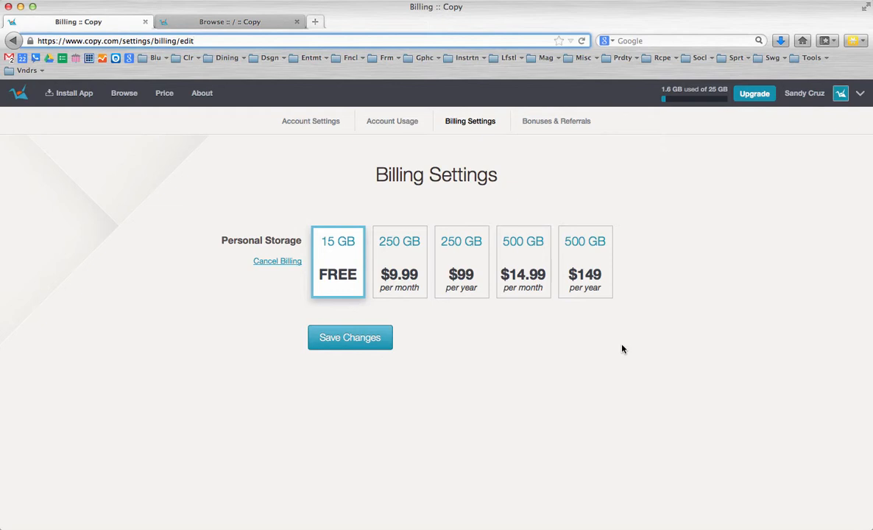
left_click(193, 40)
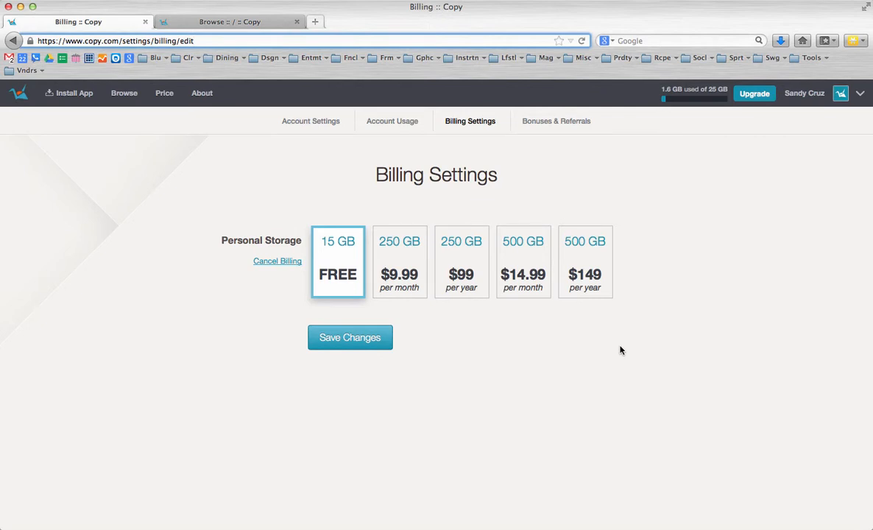
mouse_move(637, 355)
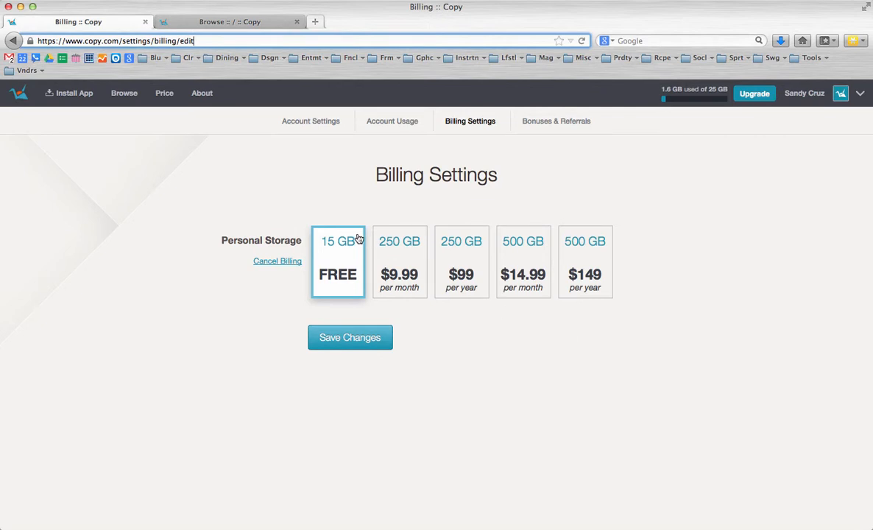
mouse_move(329, 252)
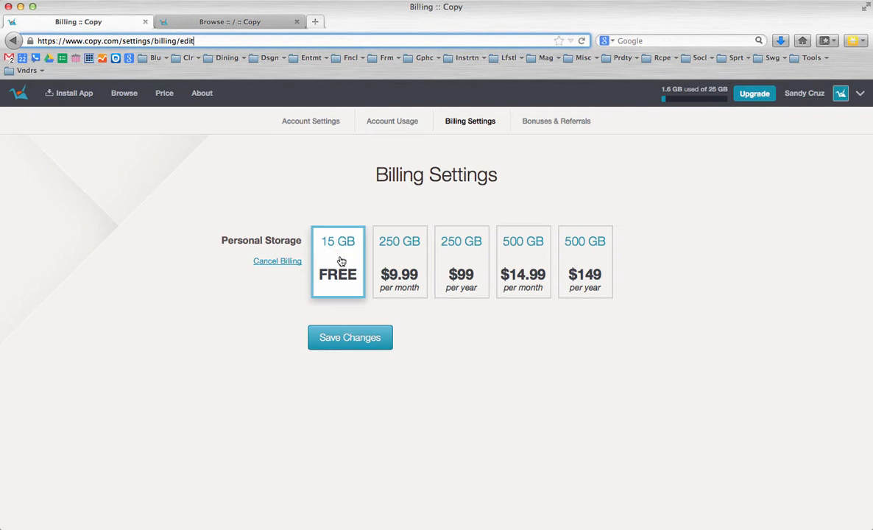
mouse_move(474, 240)
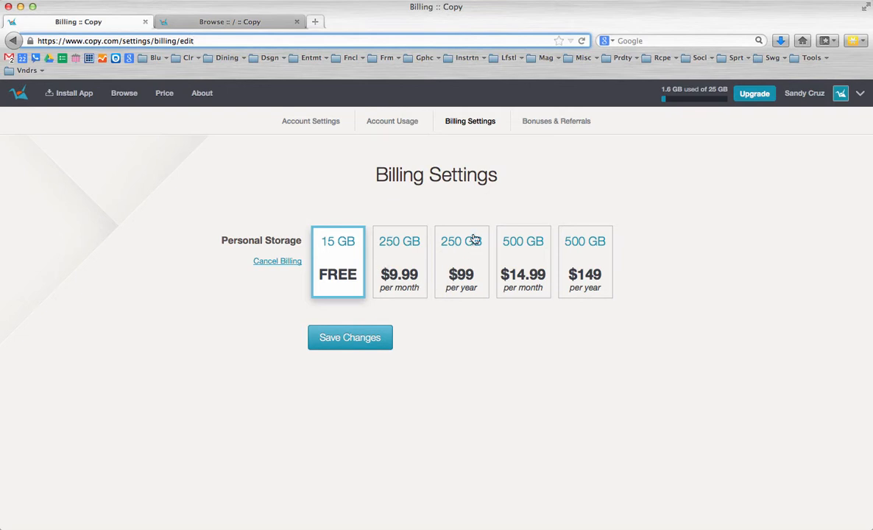
mouse_move(384, 248)
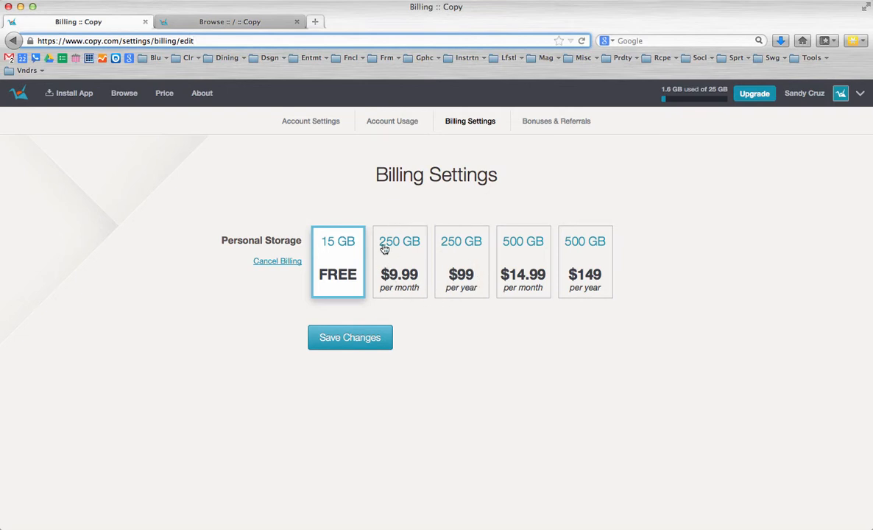
mouse_move(469, 239)
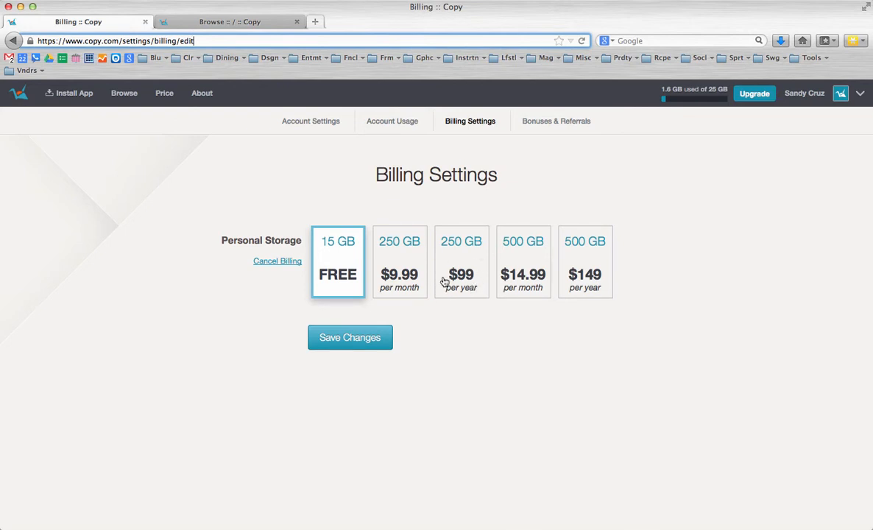
mouse_move(467, 308)
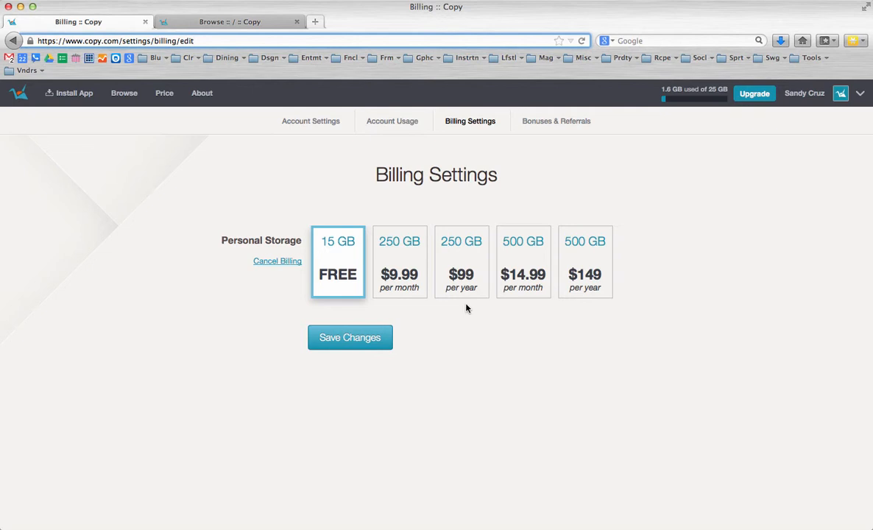
mouse_move(463, 241)
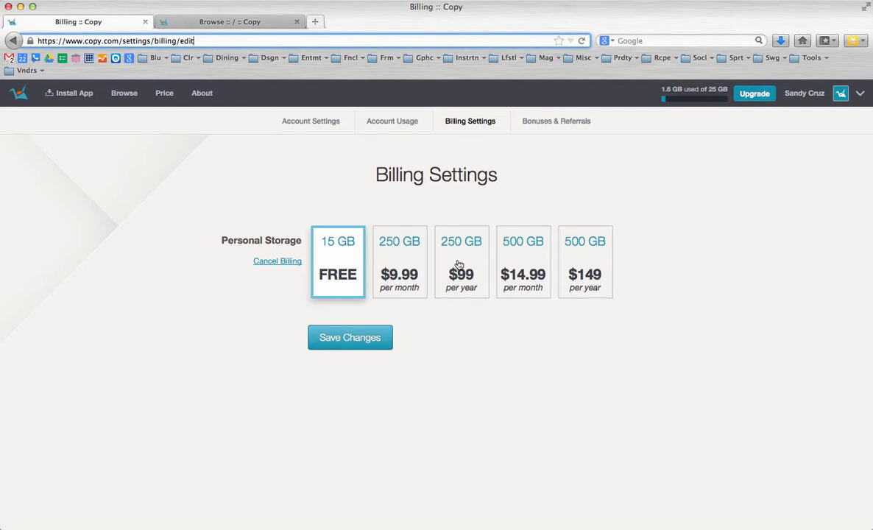
mouse_move(477, 255)
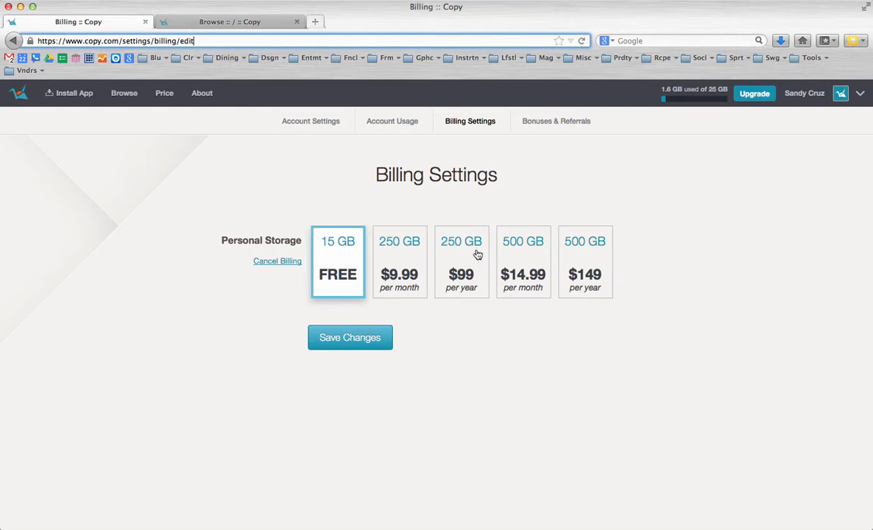
mouse_move(460, 281)
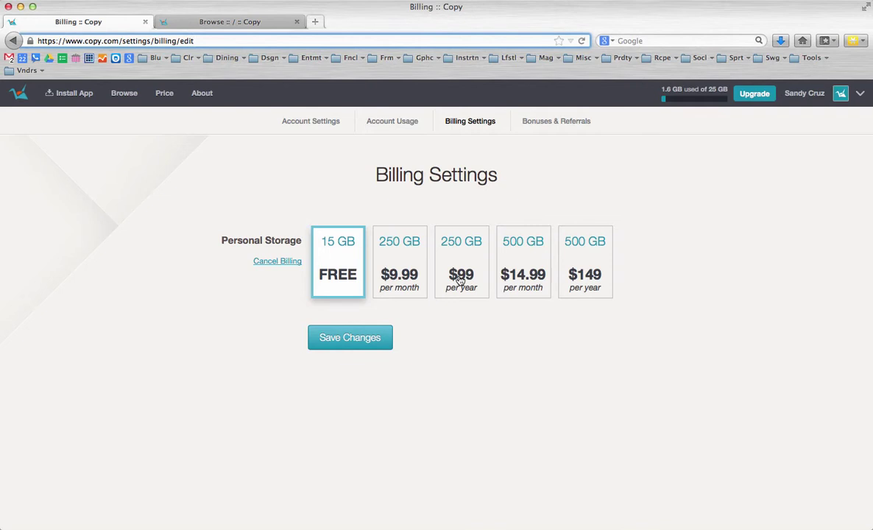
mouse_move(471, 340)
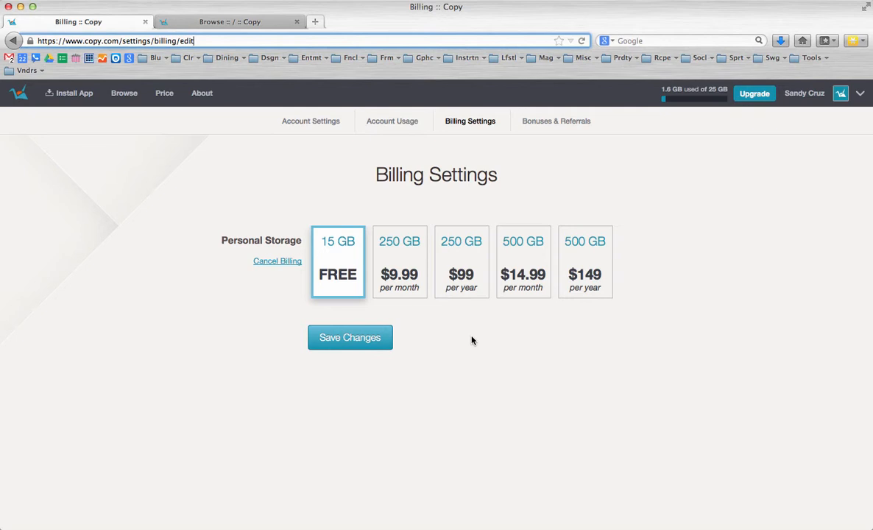
mouse_move(444, 266)
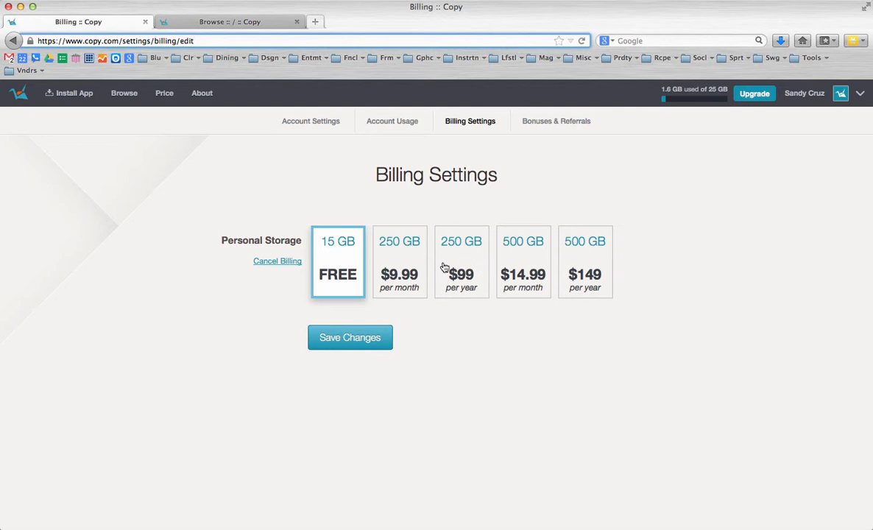
mouse_move(479, 347)
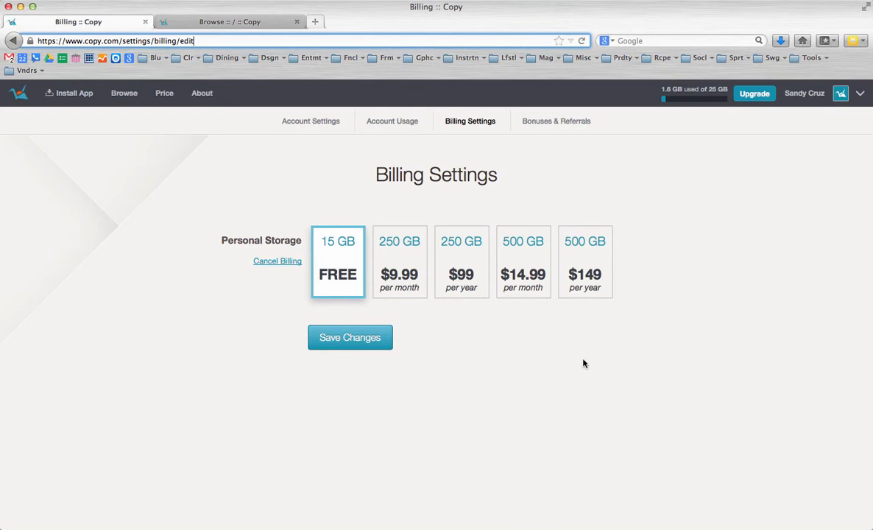
mouse_move(609, 375)
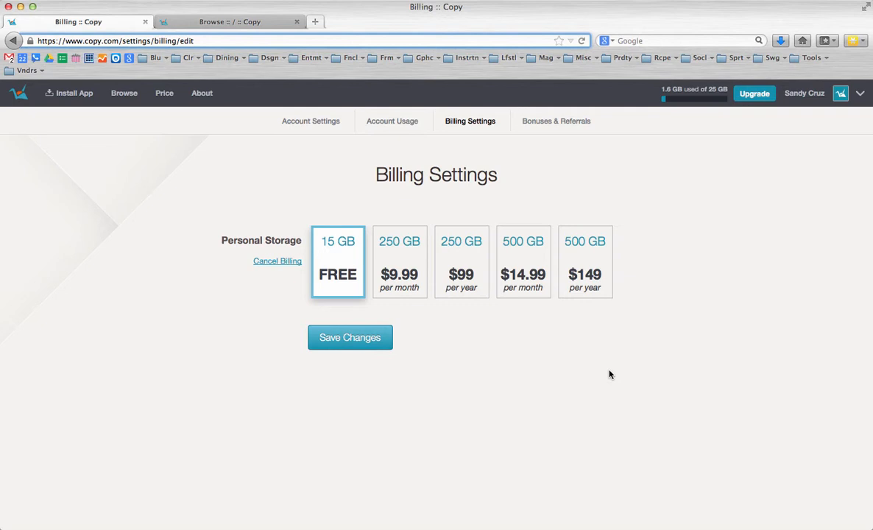
mouse_move(602, 344)
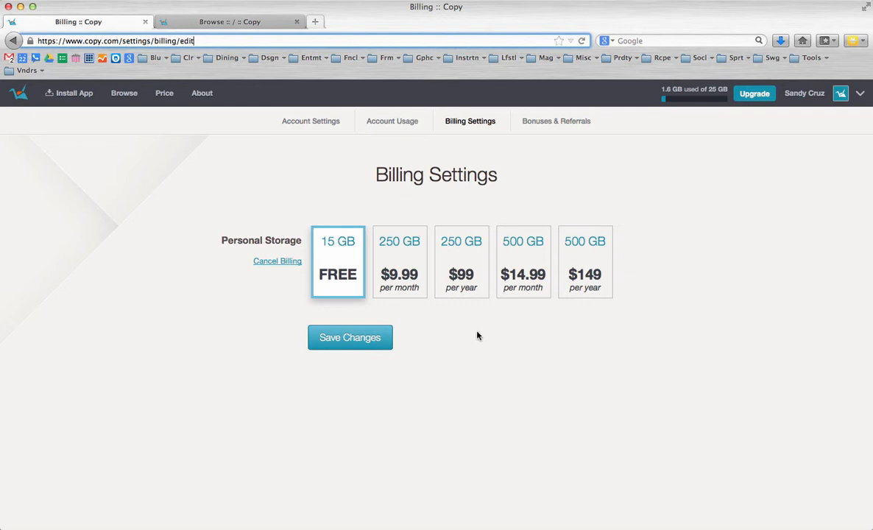
mouse_move(455, 267)
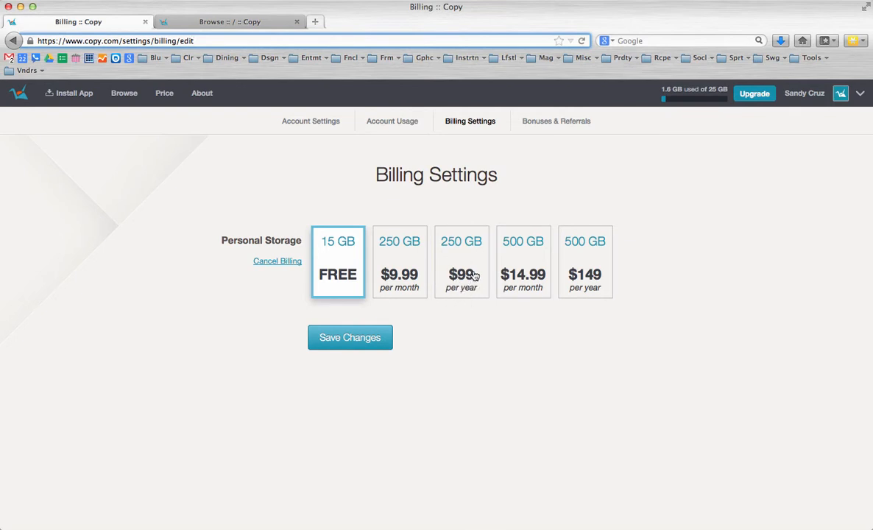
mouse_move(455, 267)
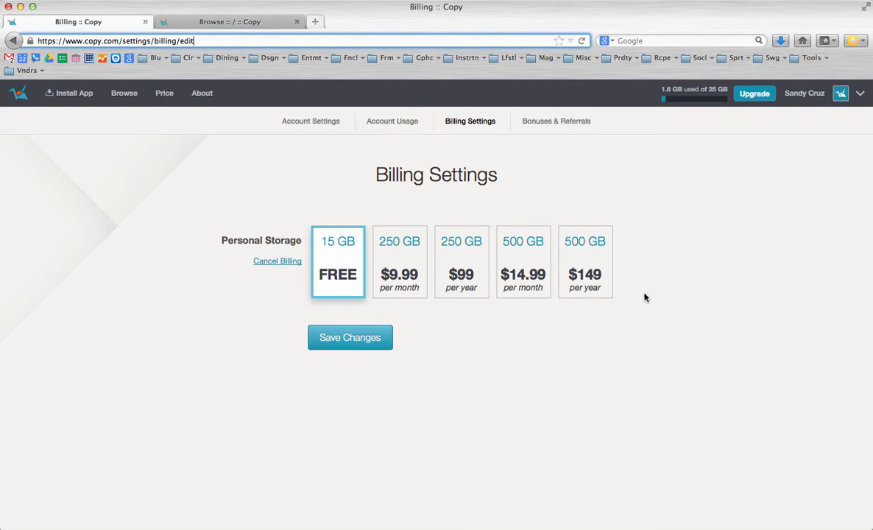
mouse_move(460, 292)
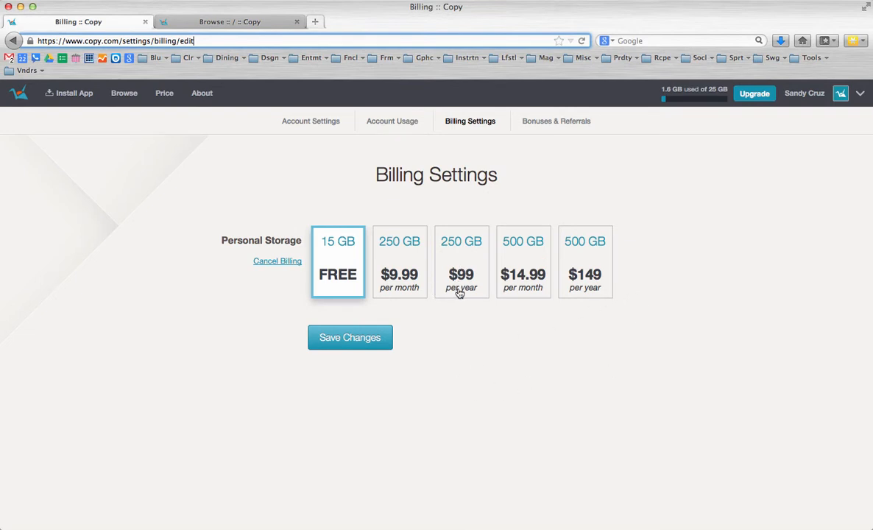
mouse_move(478, 369)
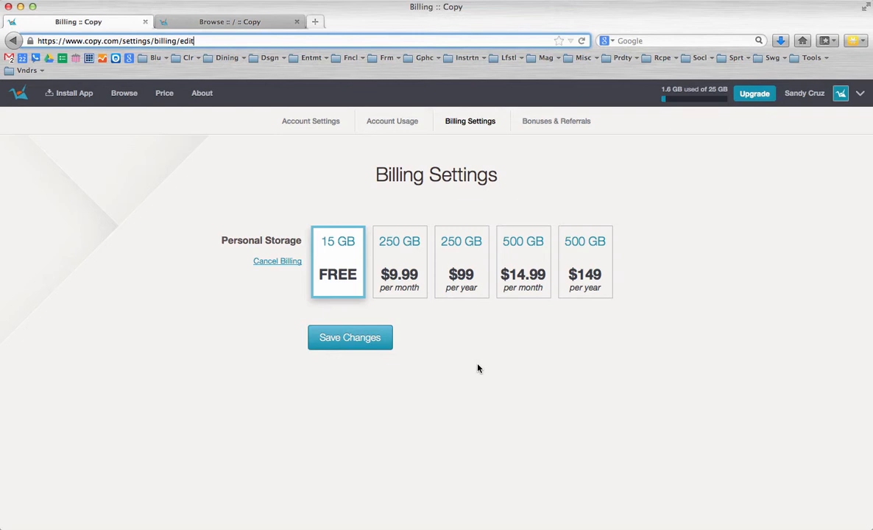
mouse_move(545, 217)
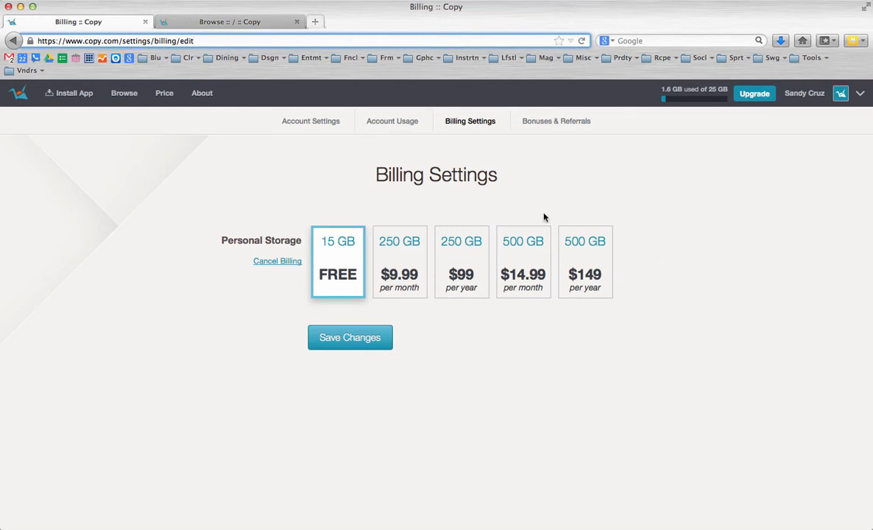
mouse_move(483, 331)
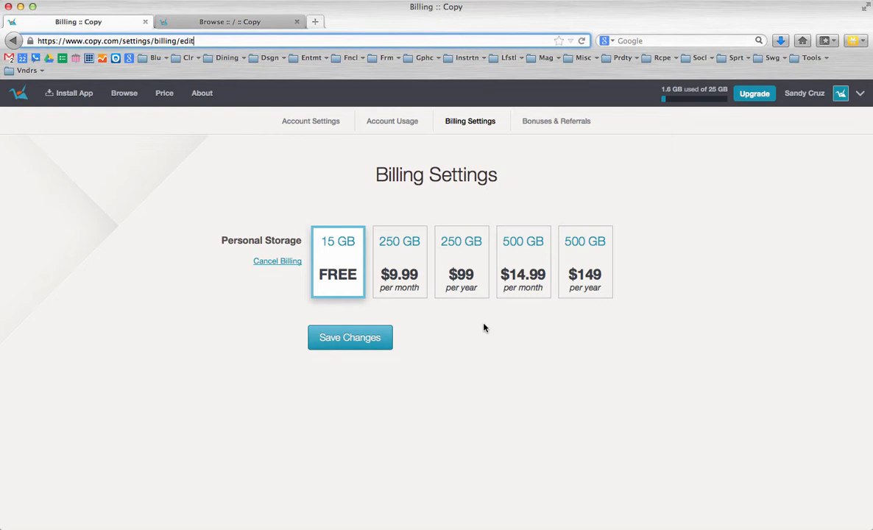
mouse_move(323, 231)
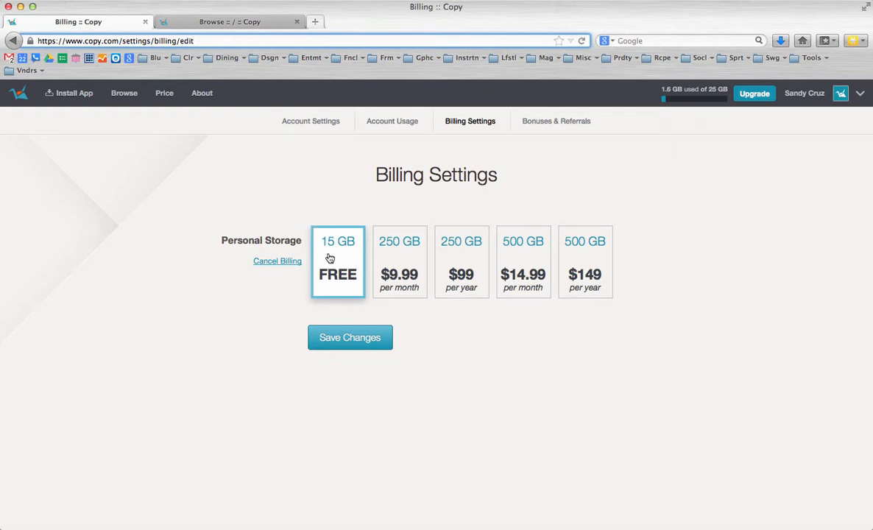
mouse_move(346, 293)
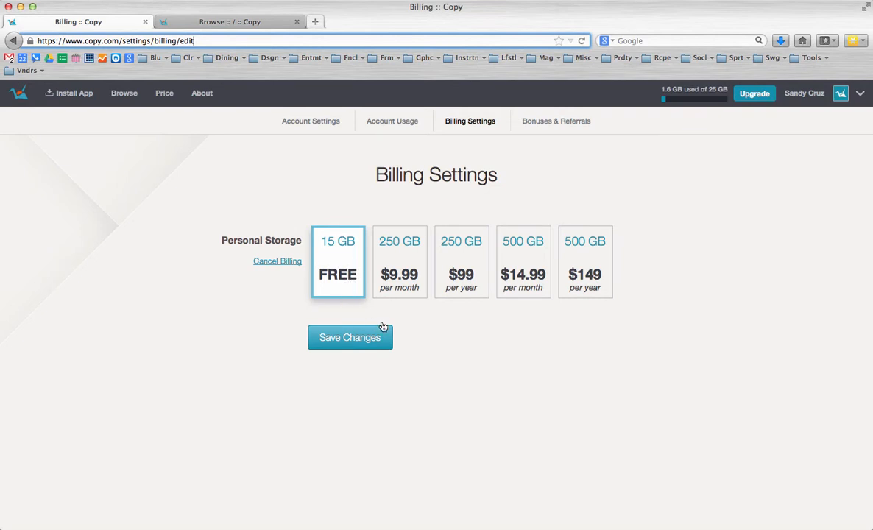
mouse_move(442, 393)
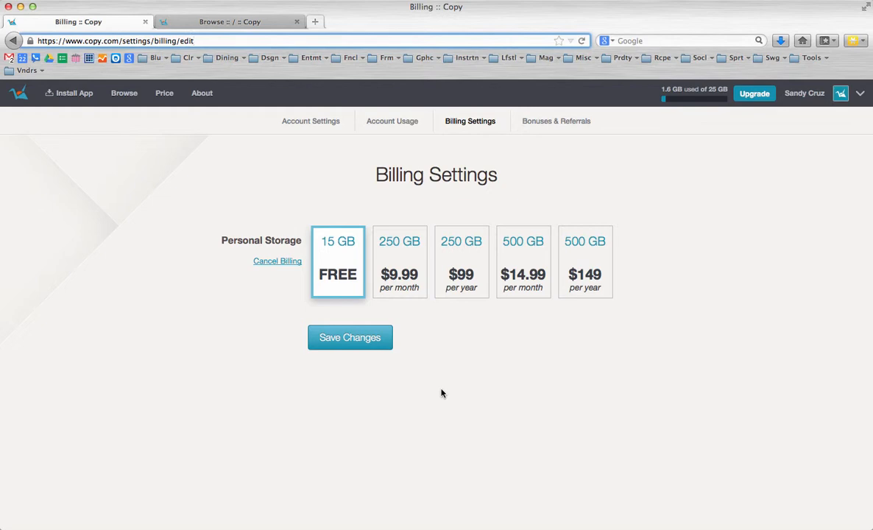
mouse_move(423, 371)
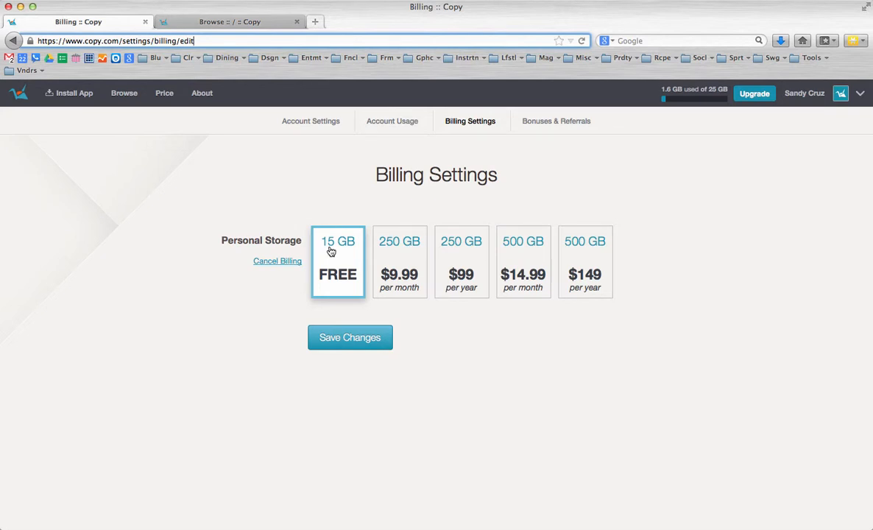
mouse_move(334, 264)
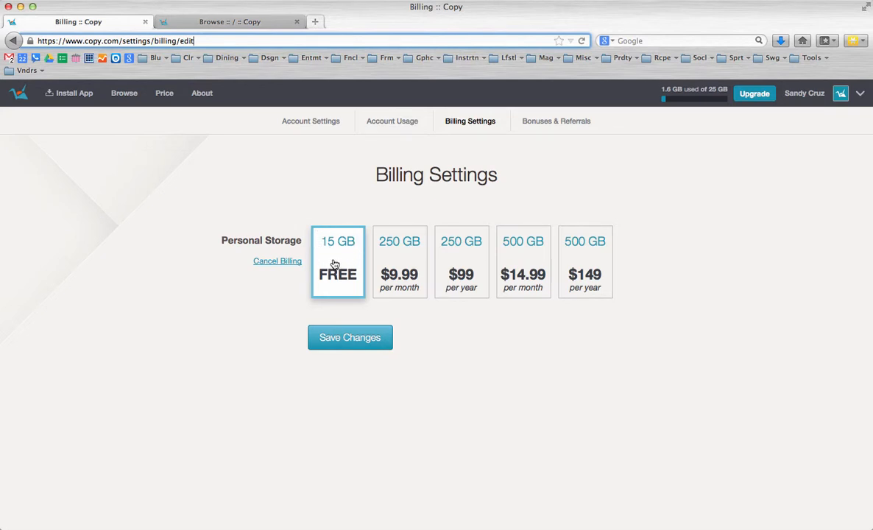
mouse_move(341, 254)
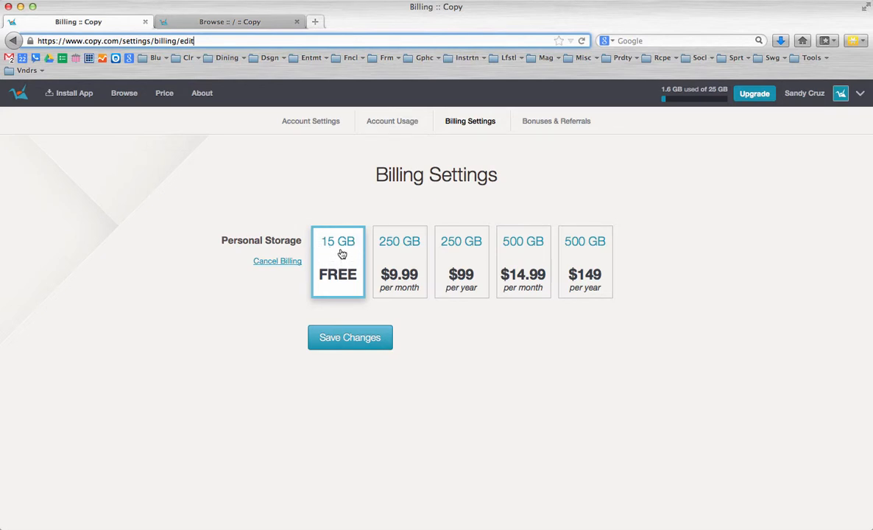
mouse_move(576, 372)
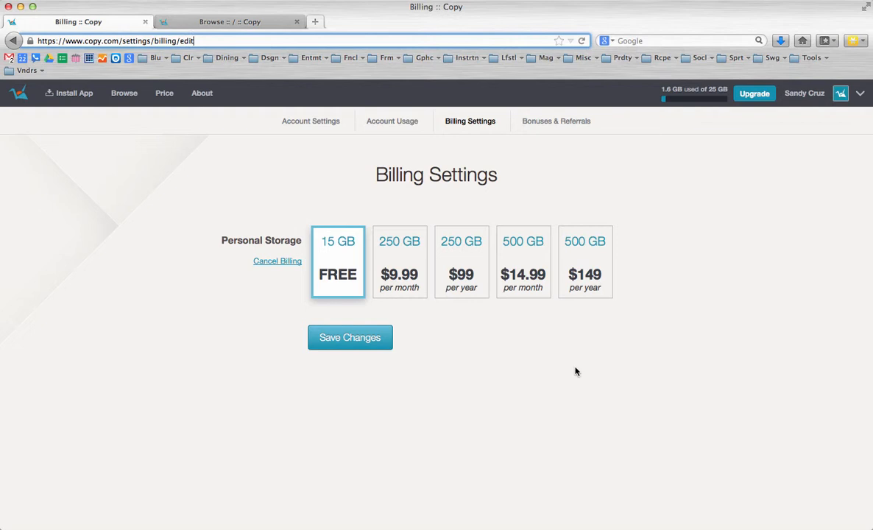
mouse_move(632, 362)
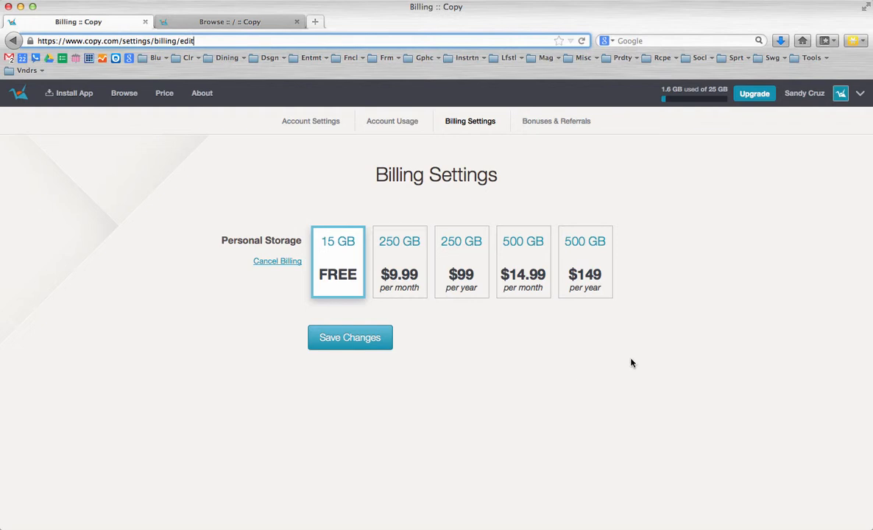
mouse_move(690, 331)
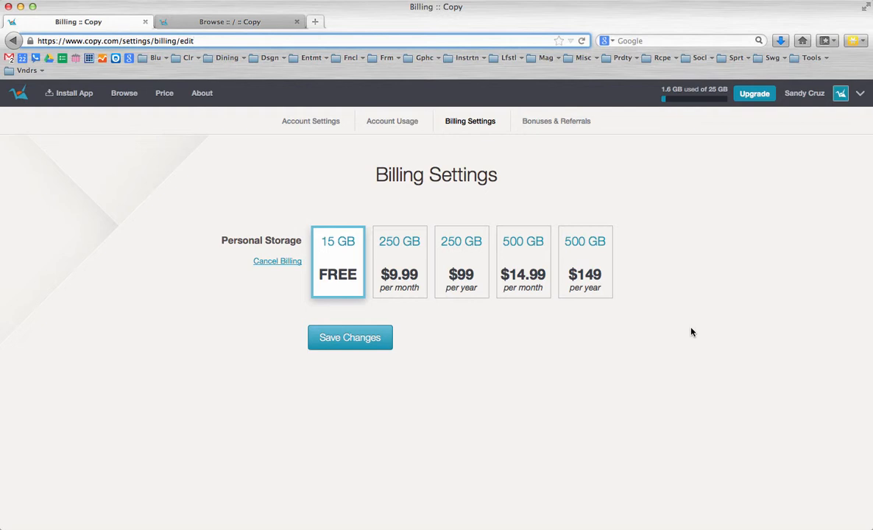
left_click(194, 41)
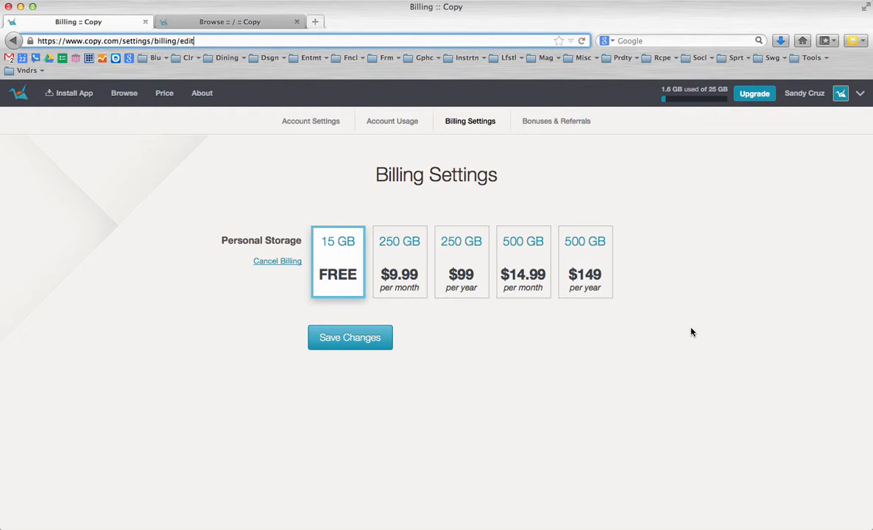
mouse_move(611, 441)
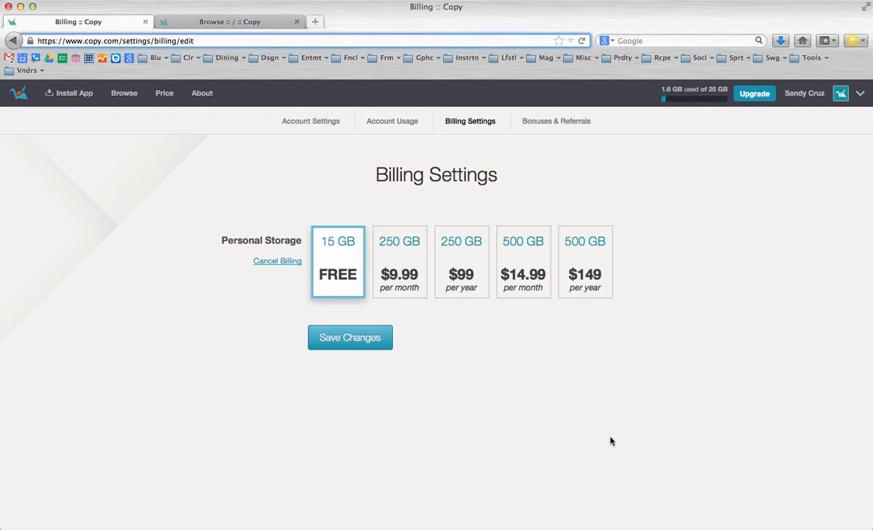
mouse_move(526, 374)
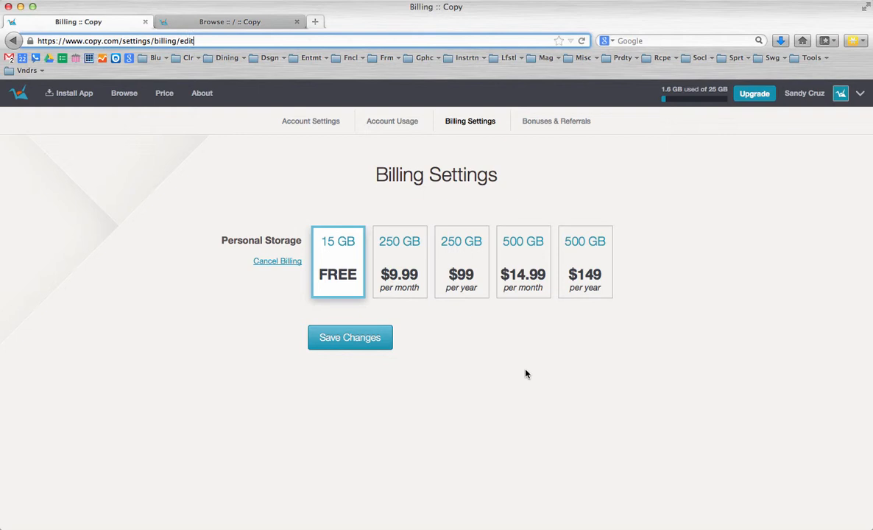
mouse_move(488, 374)
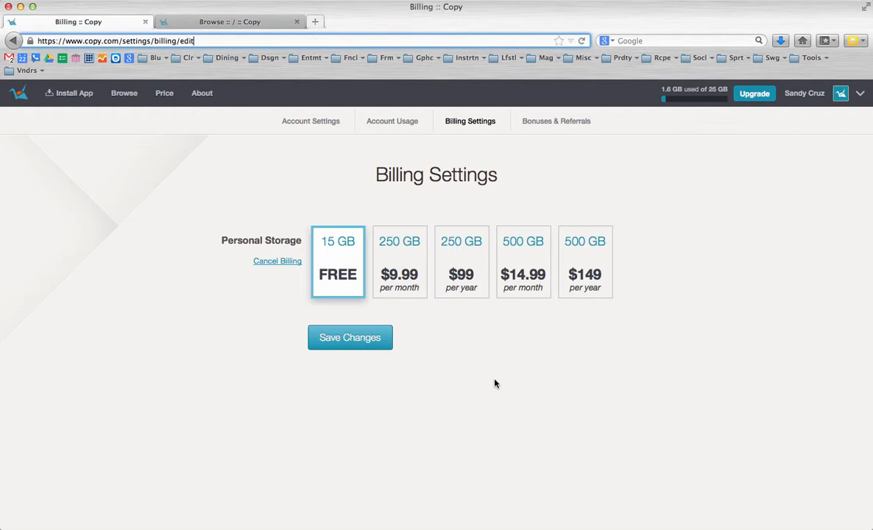
mouse_move(450, 337)
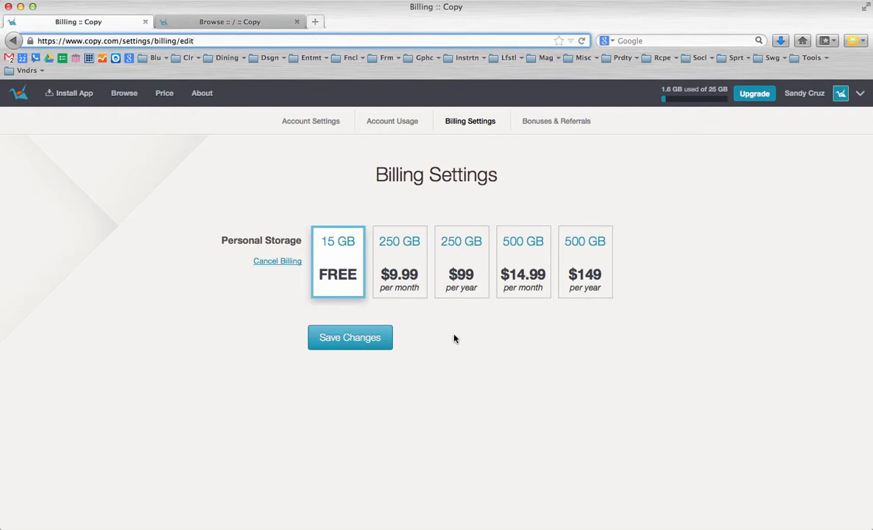
mouse_move(338, 263)
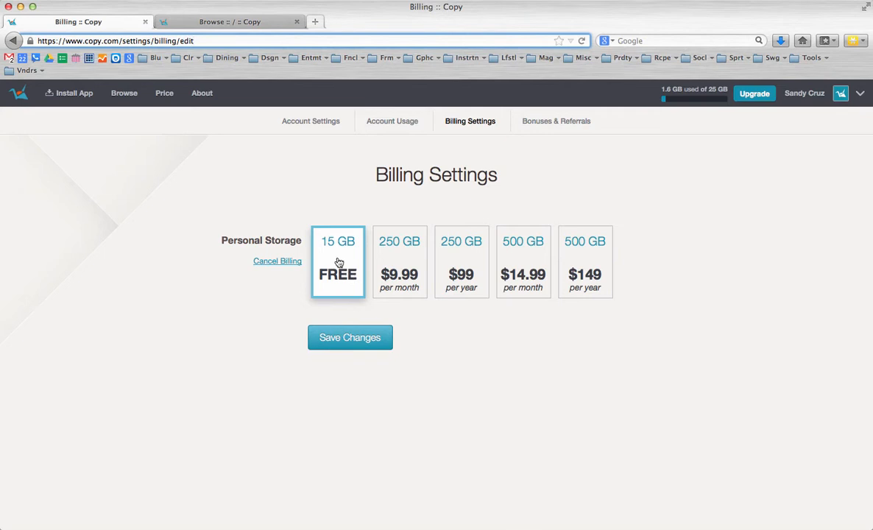
mouse_move(327, 249)
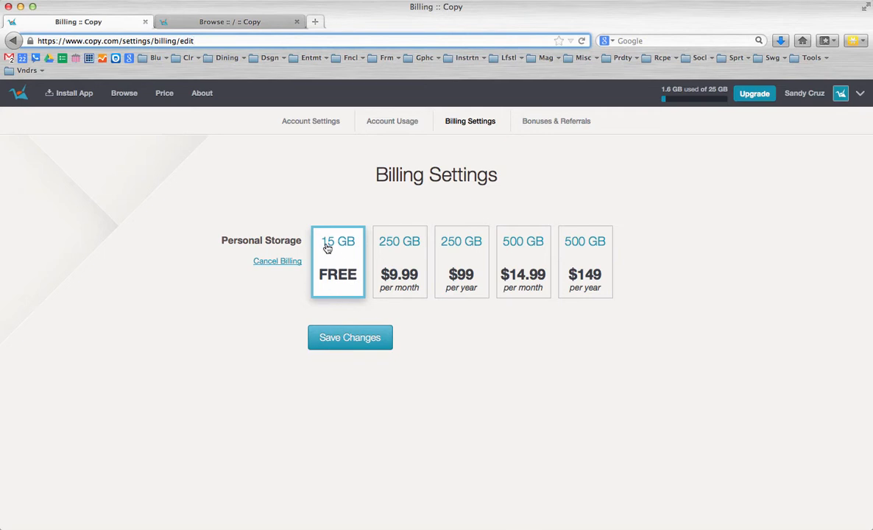
mouse_move(329, 261)
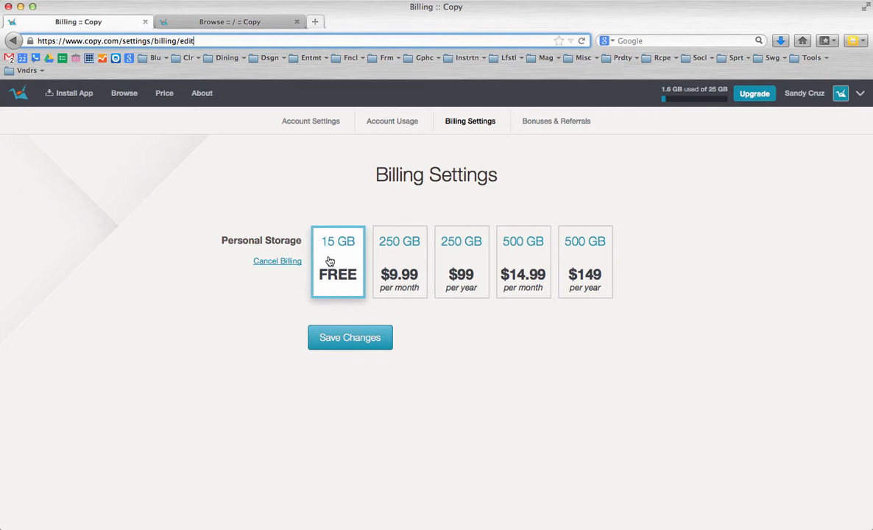
mouse_move(247, 360)
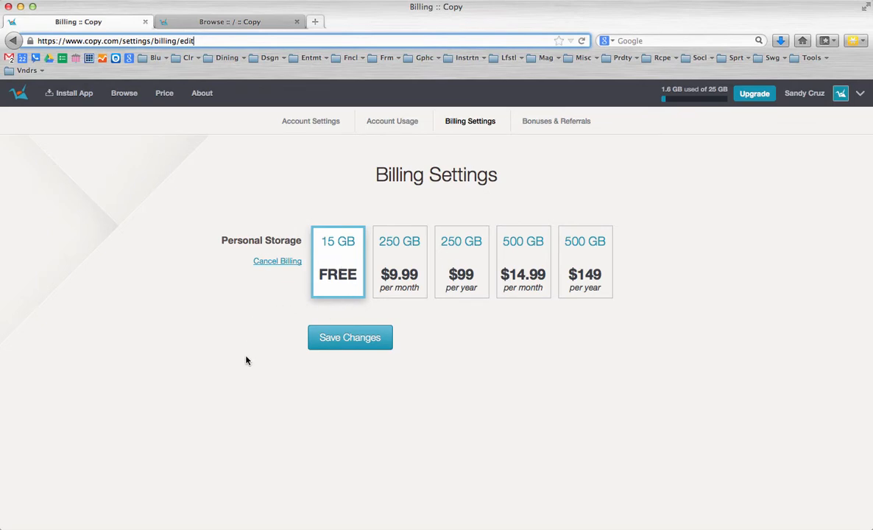
mouse_move(438, 384)
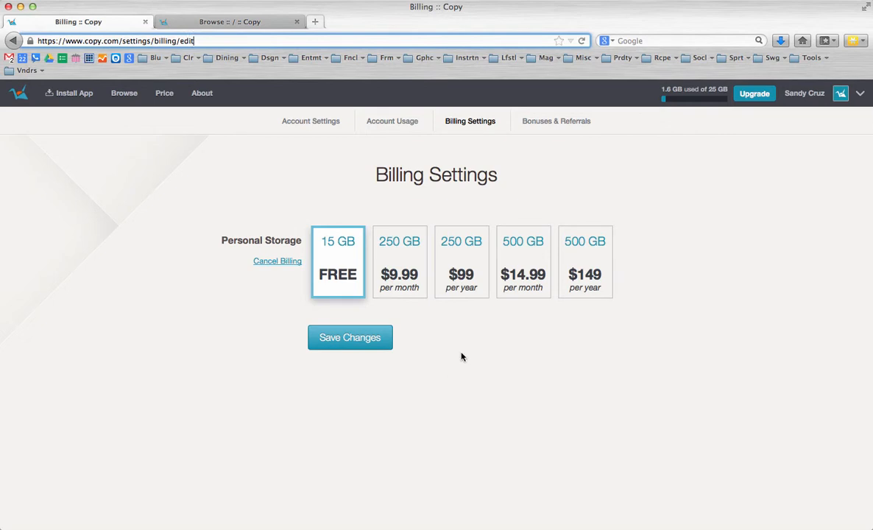
mouse_move(476, 360)
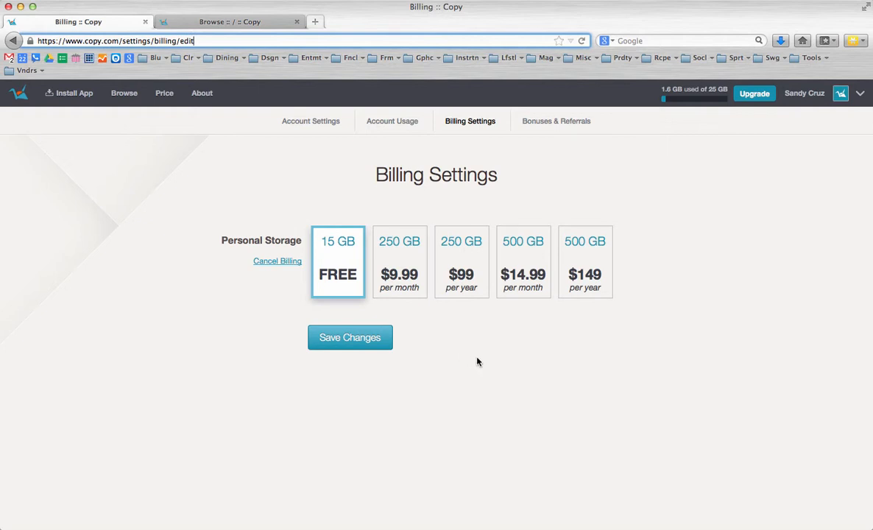
mouse_move(482, 332)
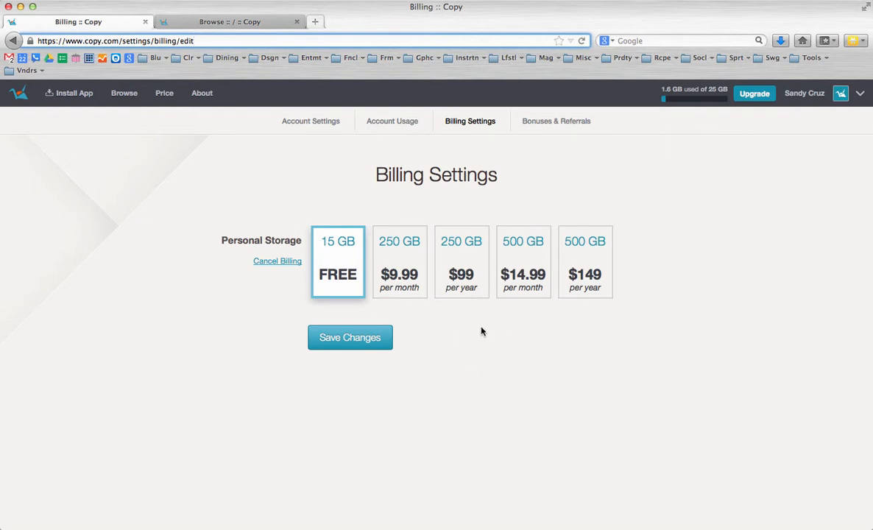
mouse_move(419, 328)
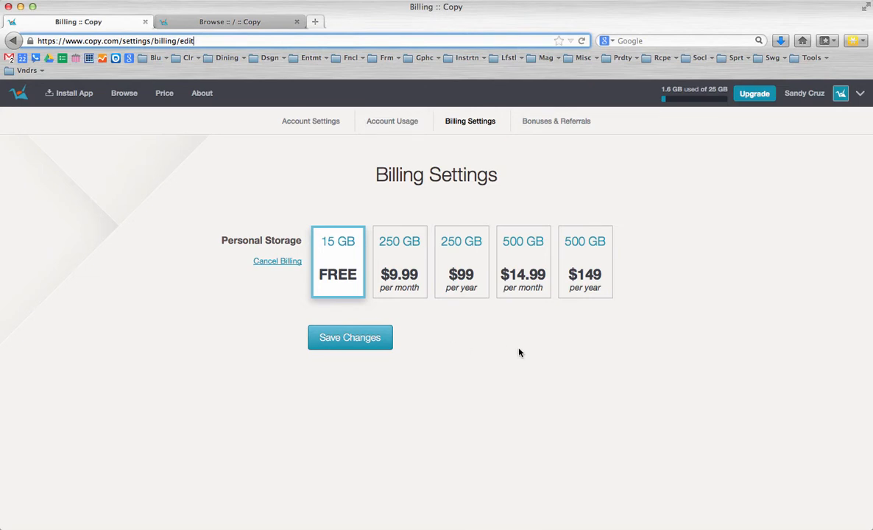
mouse_move(740, 161)
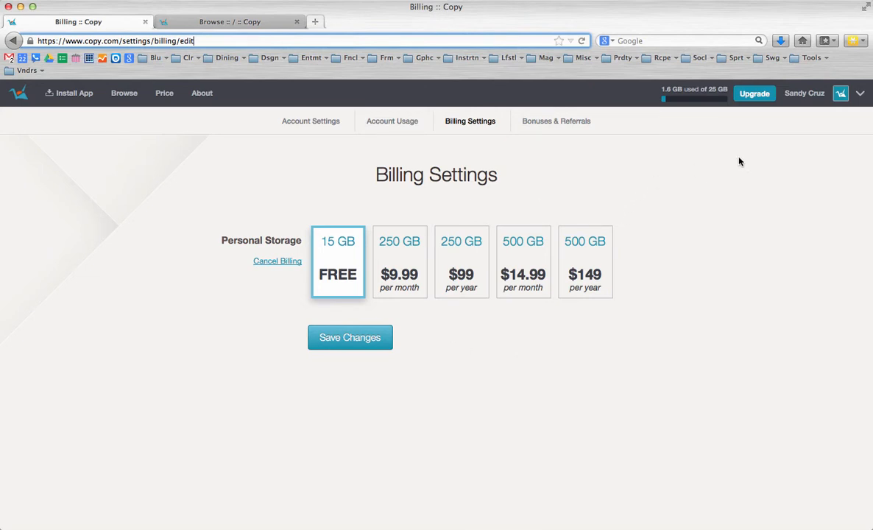
mouse_move(713, 93)
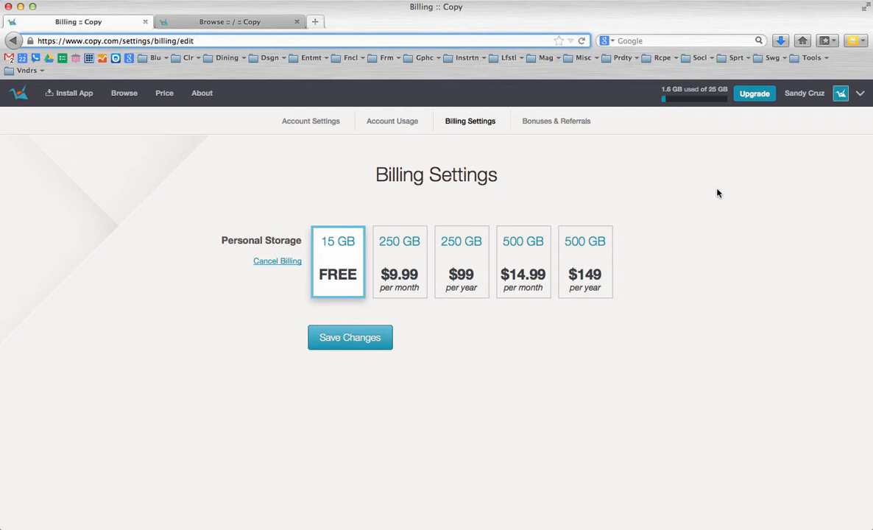
mouse_move(719, 329)
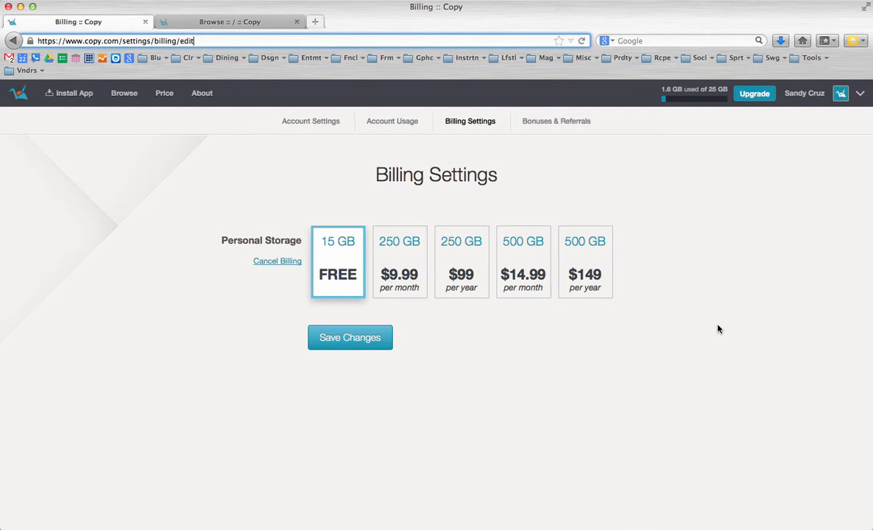
mouse_move(394, 228)
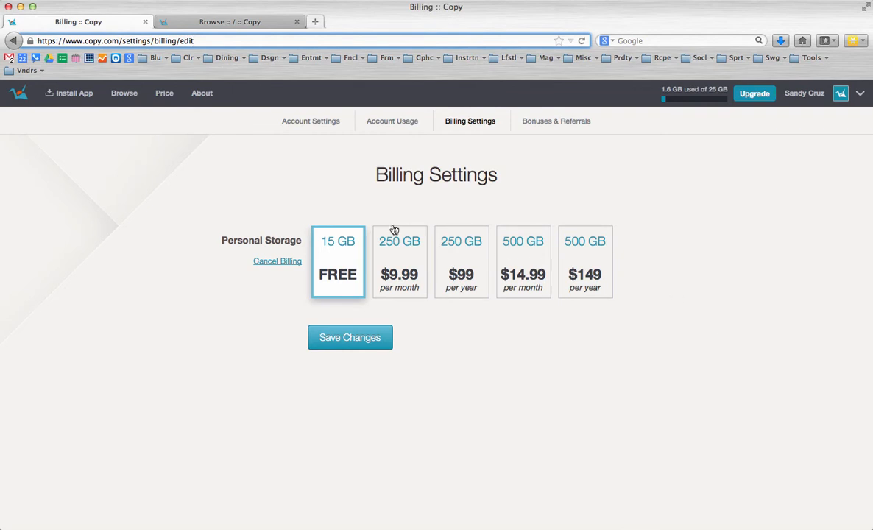
mouse_move(463, 326)
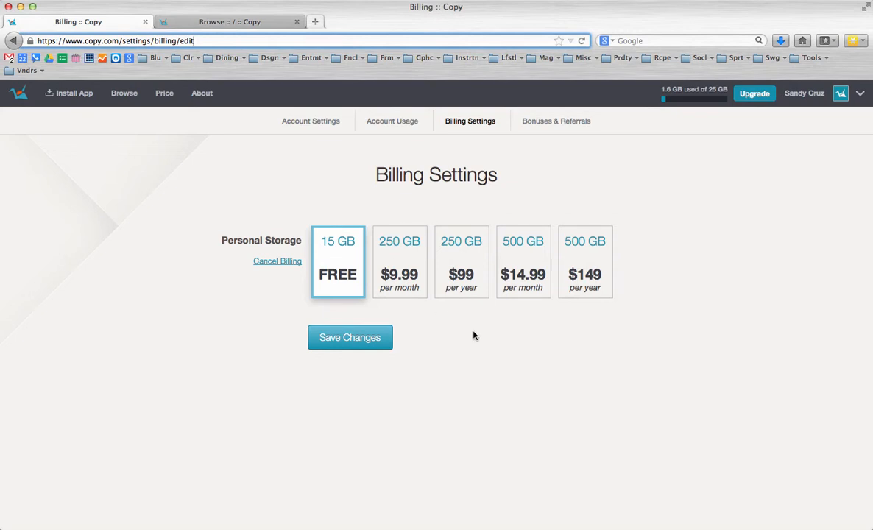
mouse_move(471, 253)
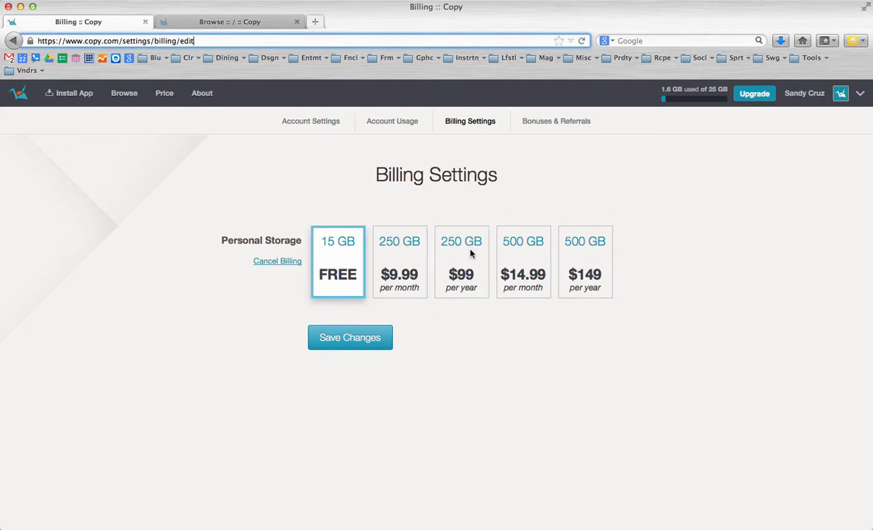
mouse_move(479, 278)
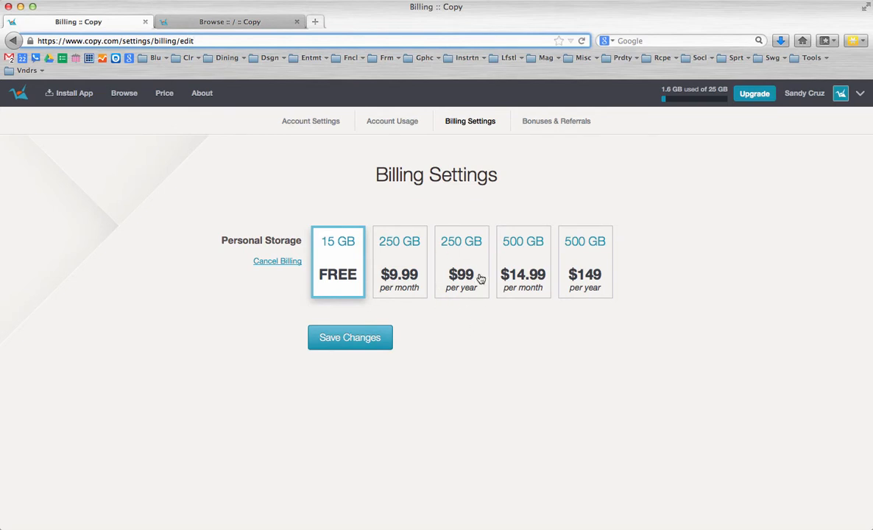
mouse_move(464, 374)
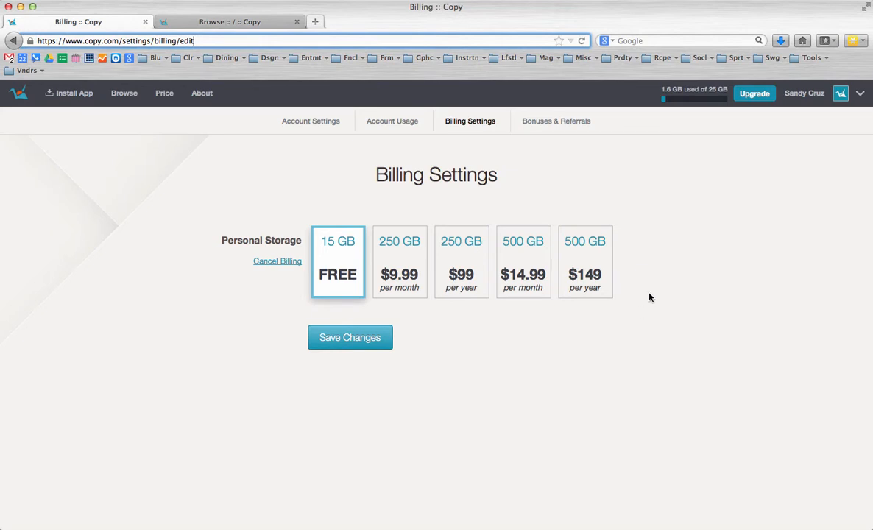
mouse_move(704, 305)
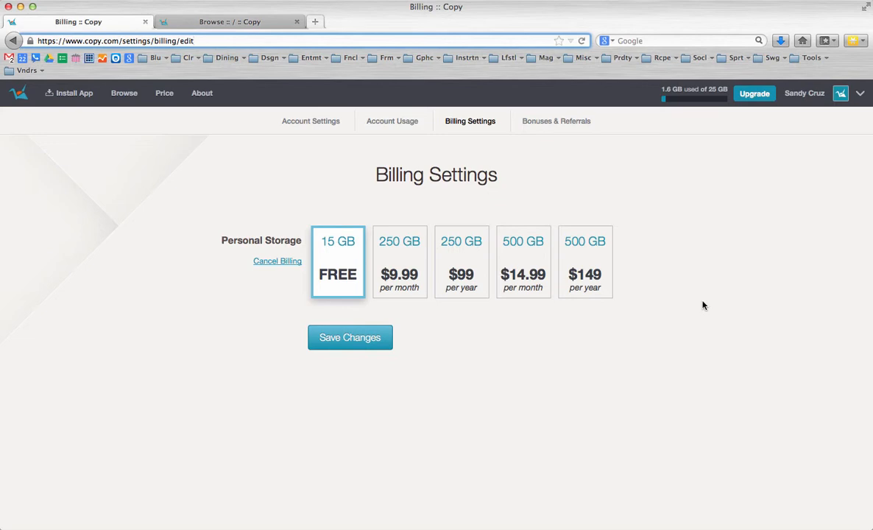
- Switch to the Browse :: Copy tab showing Copy Folder > Desktop > DS images
left_click(229, 22)
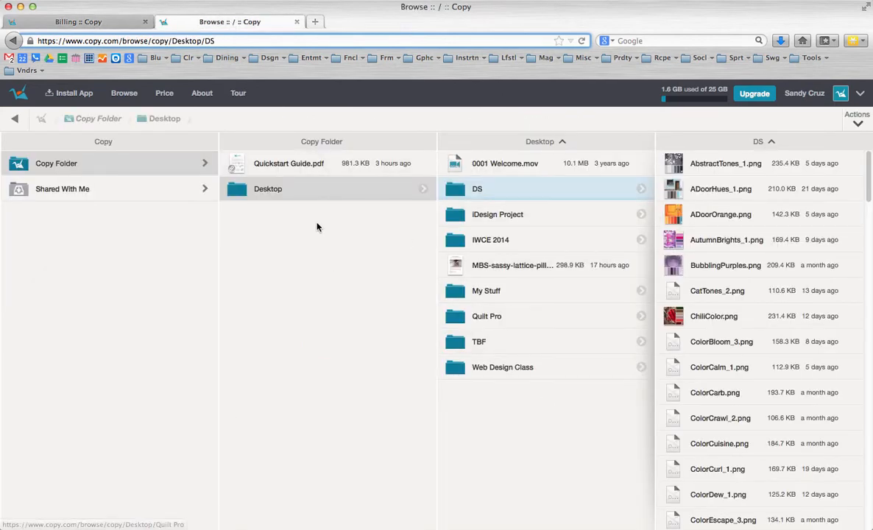
mouse_move(354, 199)
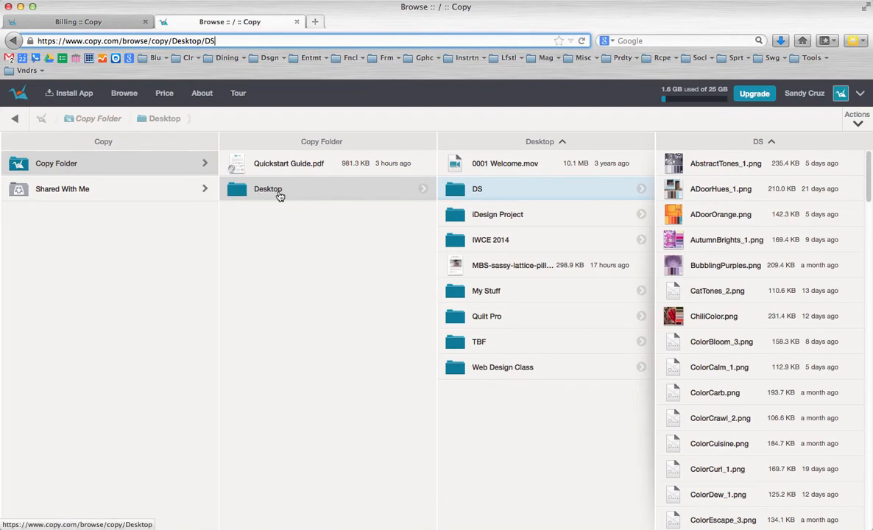
mouse_move(661, 101)
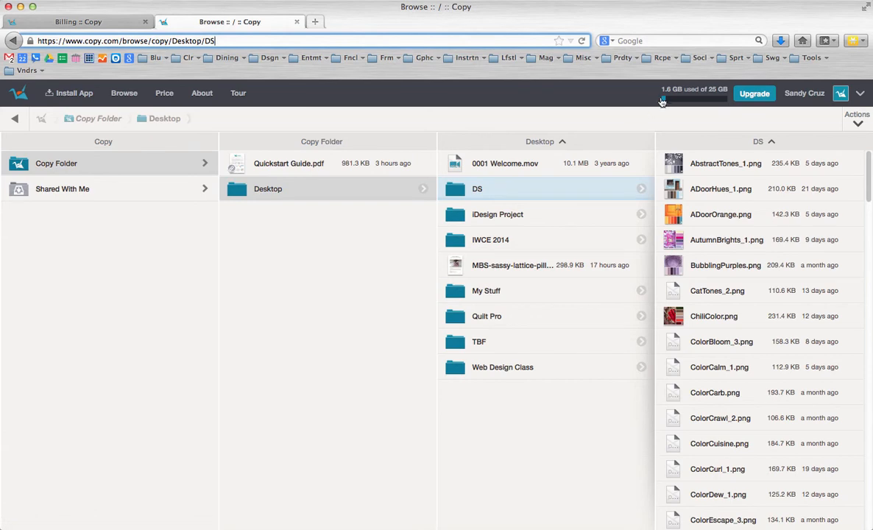
mouse_move(625, 119)
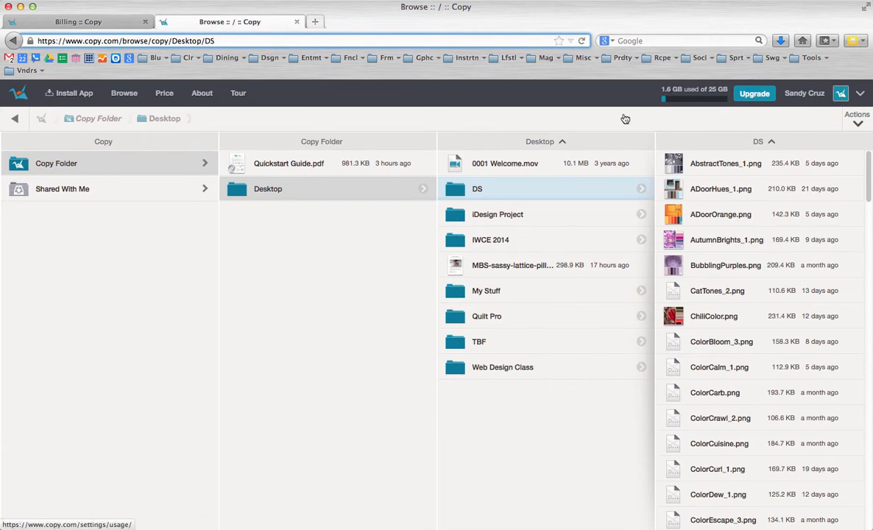
mouse_move(335, 374)
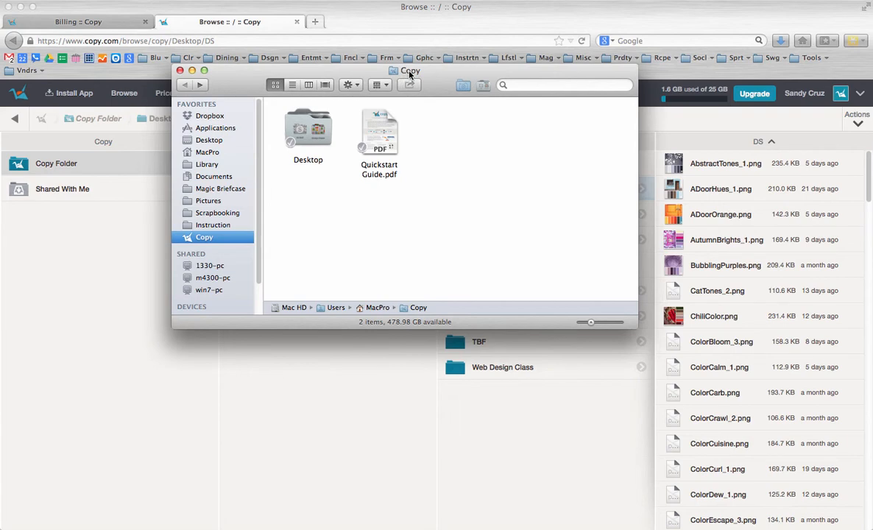
mouse_move(450, 175)
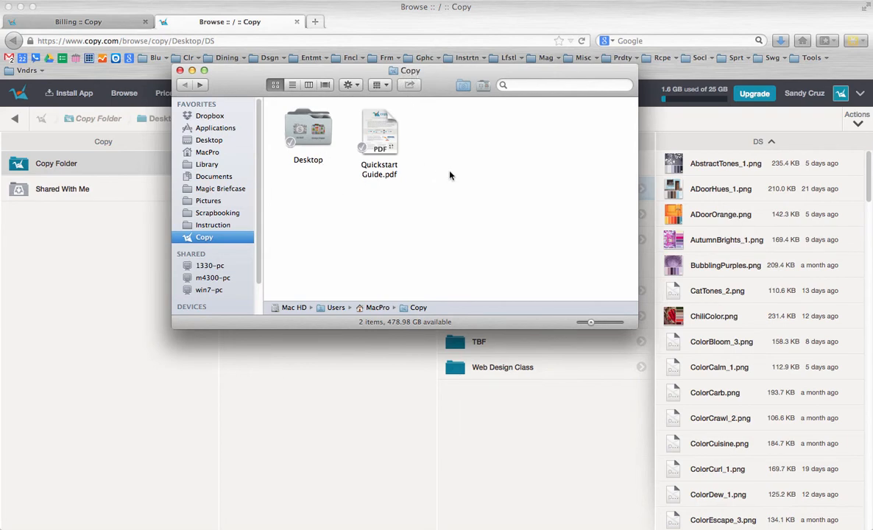
mouse_move(431, 174)
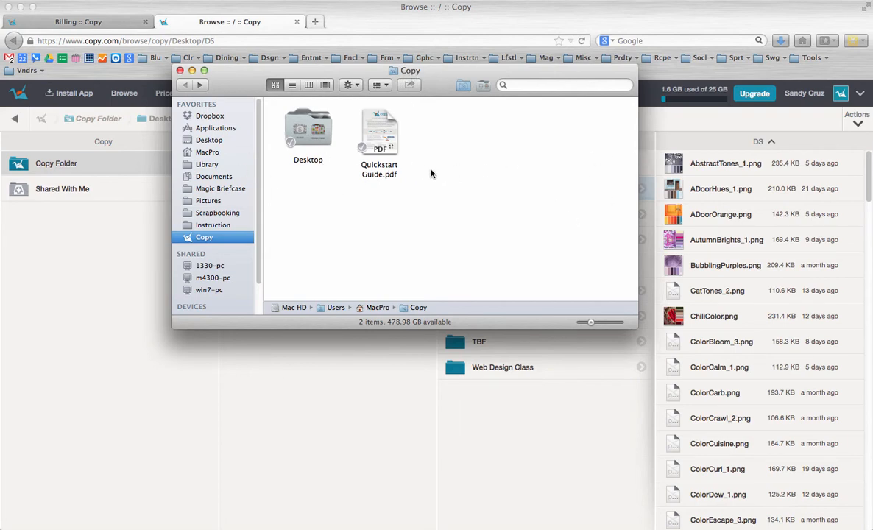
mouse_move(290, 146)
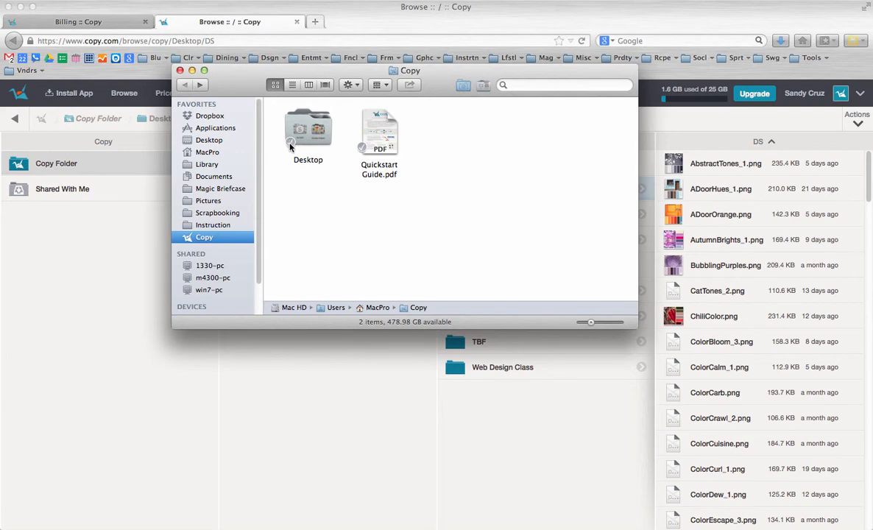
mouse_move(285, 146)
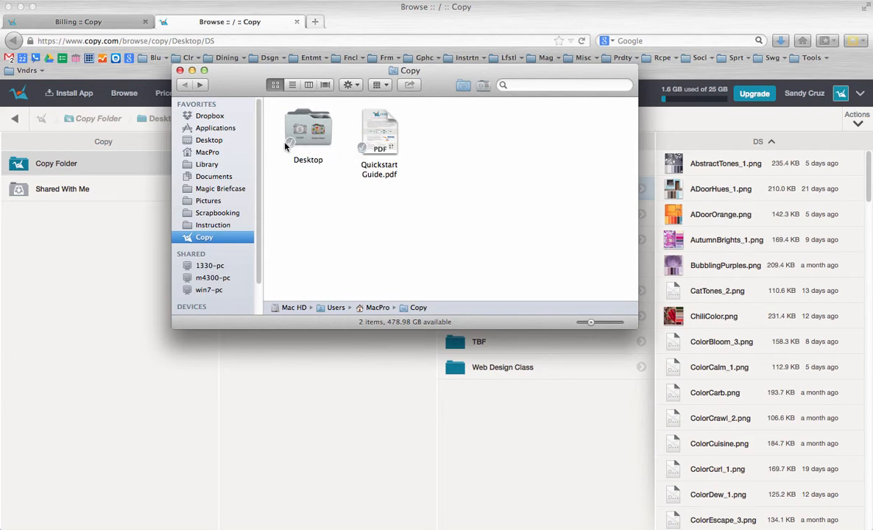
mouse_move(368, 168)
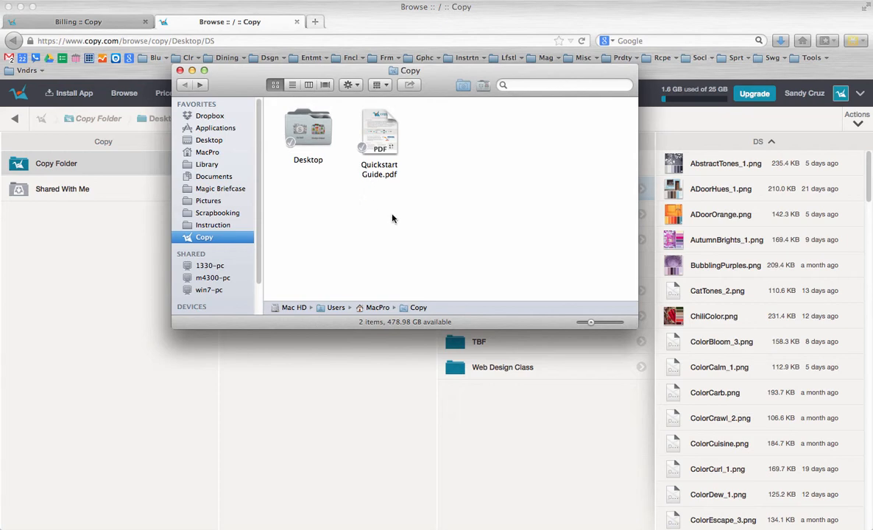
mouse_move(394, 199)
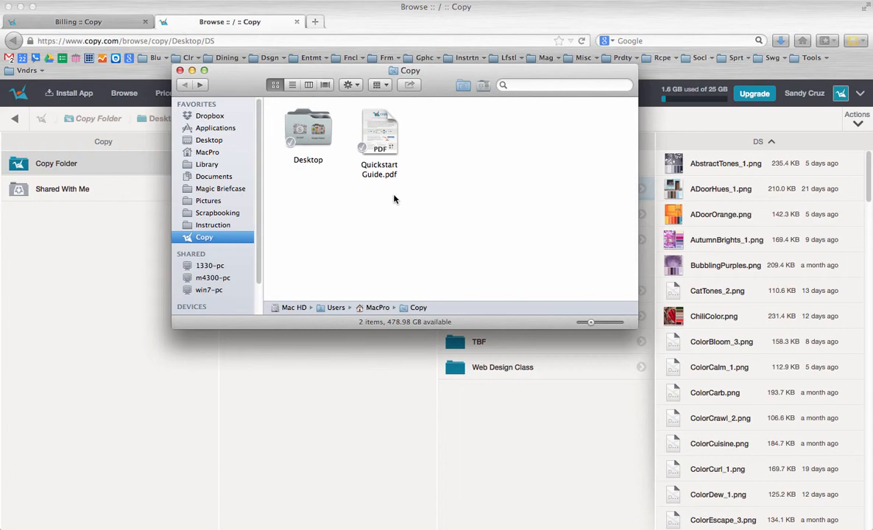
mouse_move(440, 89)
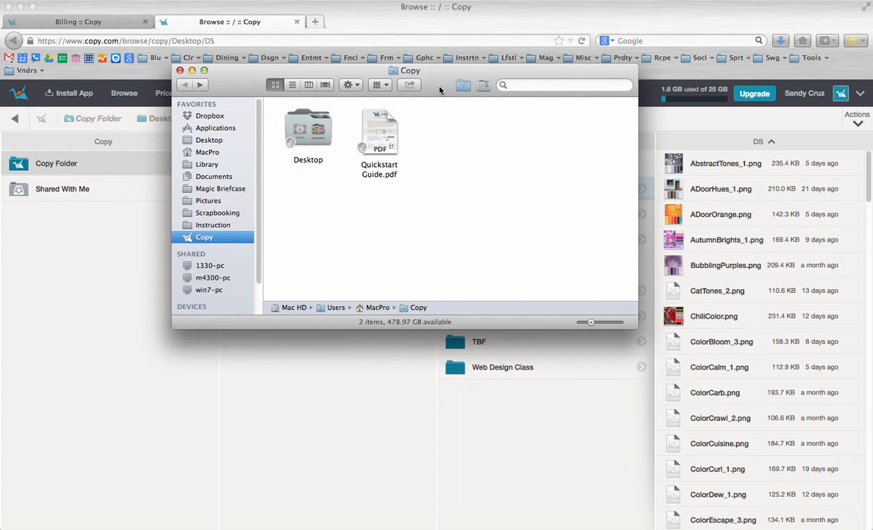
mouse_move(431, 163)
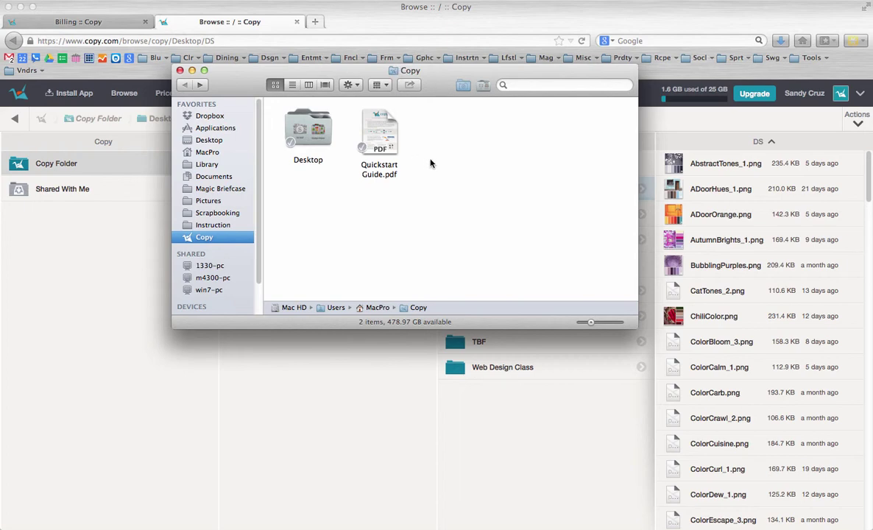
mouse_move(445, 180)
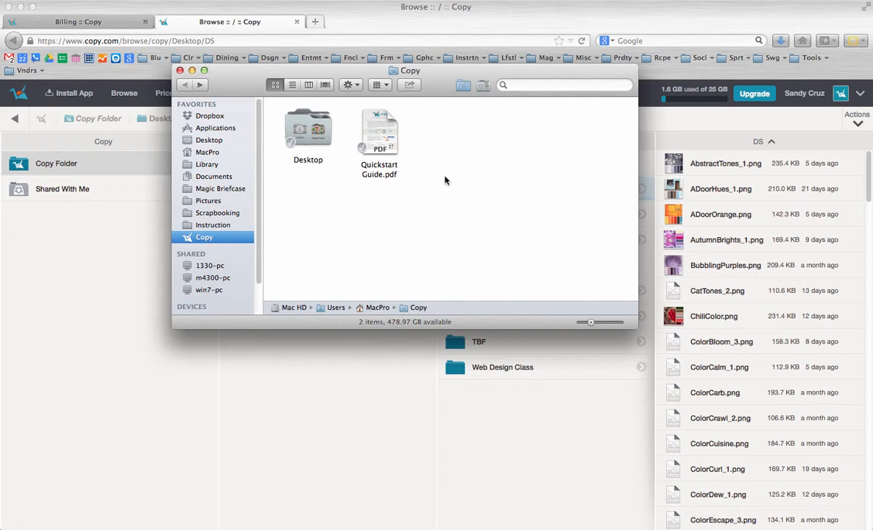
mouse_move(457, 144)
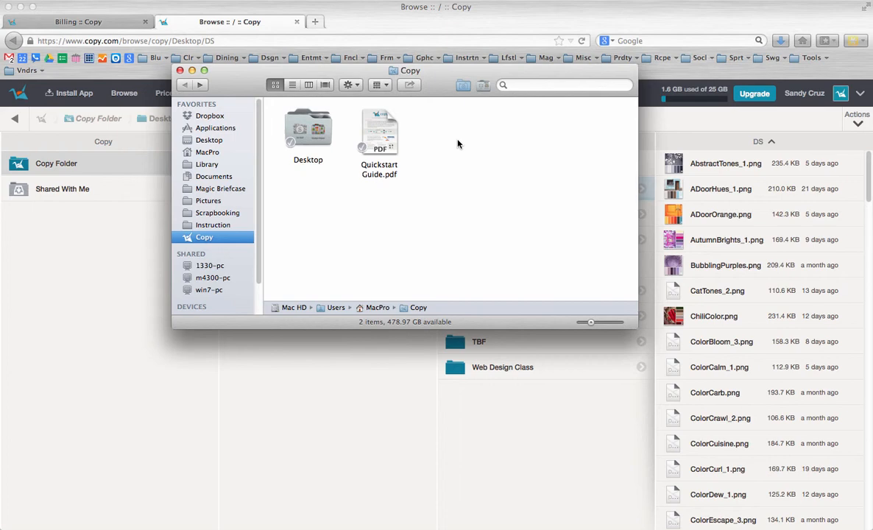
mouse_move(474, 161)
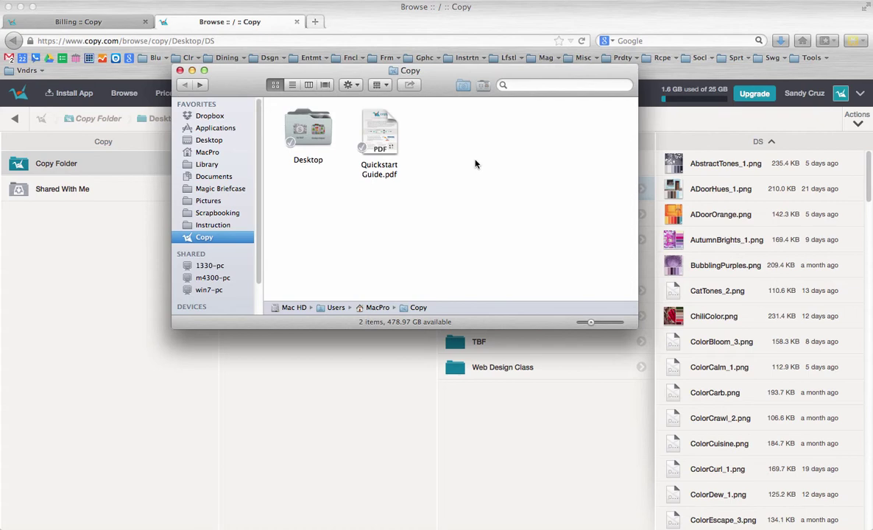
mouse_move(440, 83)
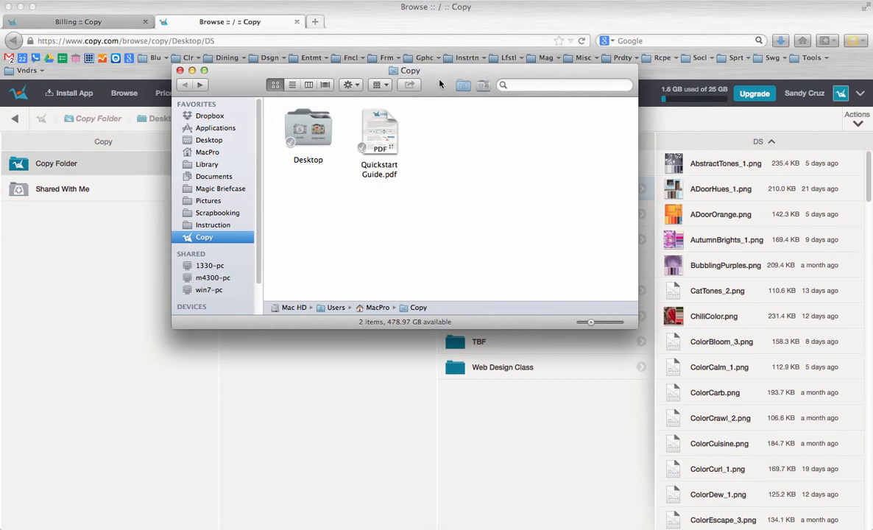
- Drag the Finder Copy folder window lower over the browser
left_click_drag(410, 70, 427, 235)
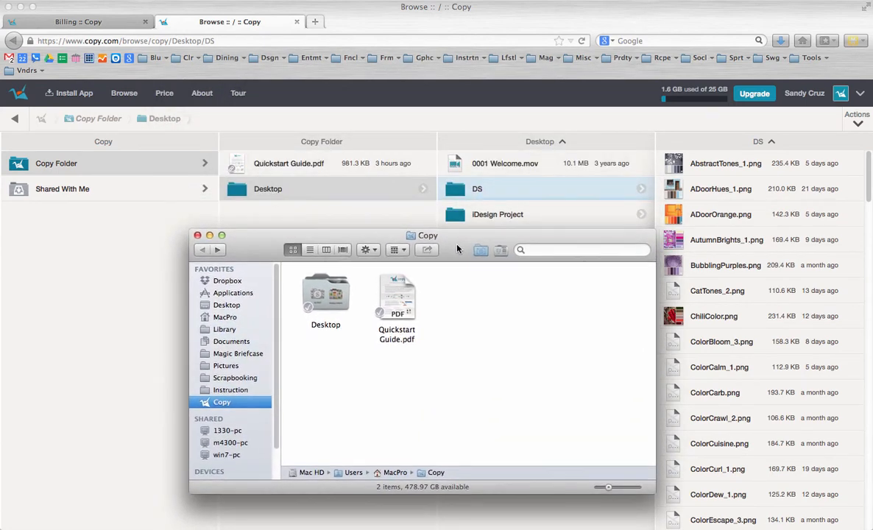